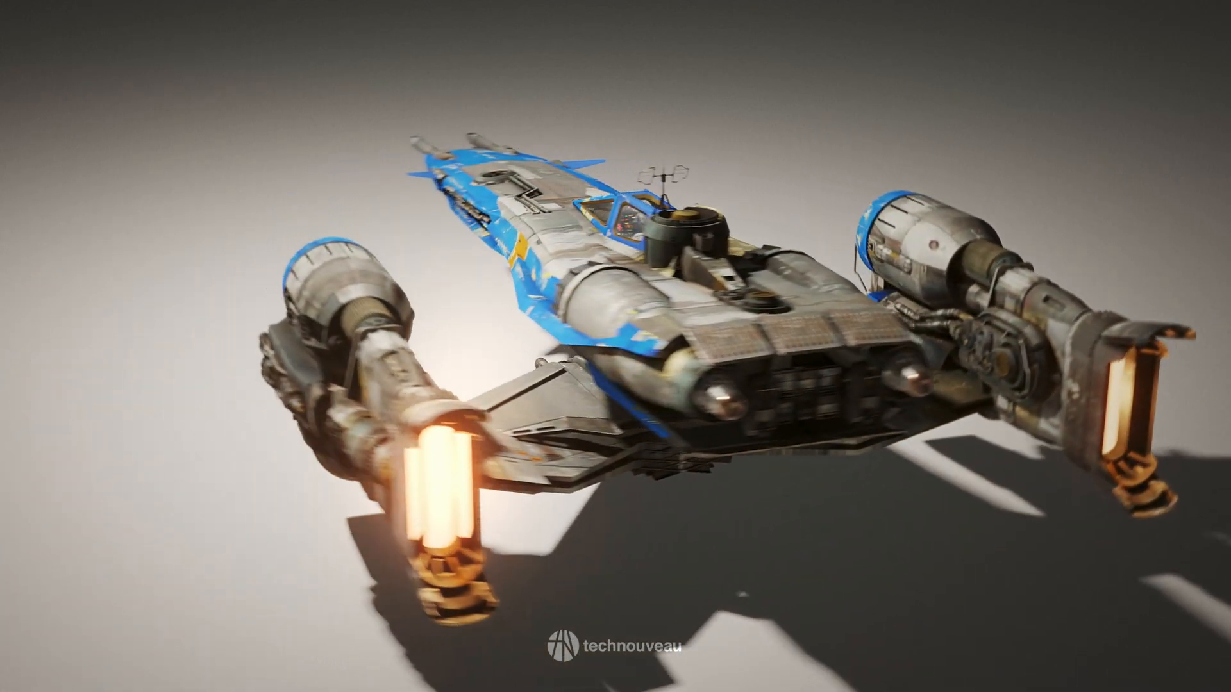
- Scroll the BigMediumSmall kit page down to the Unreal Engine parts overview image
scroll(down, 3)
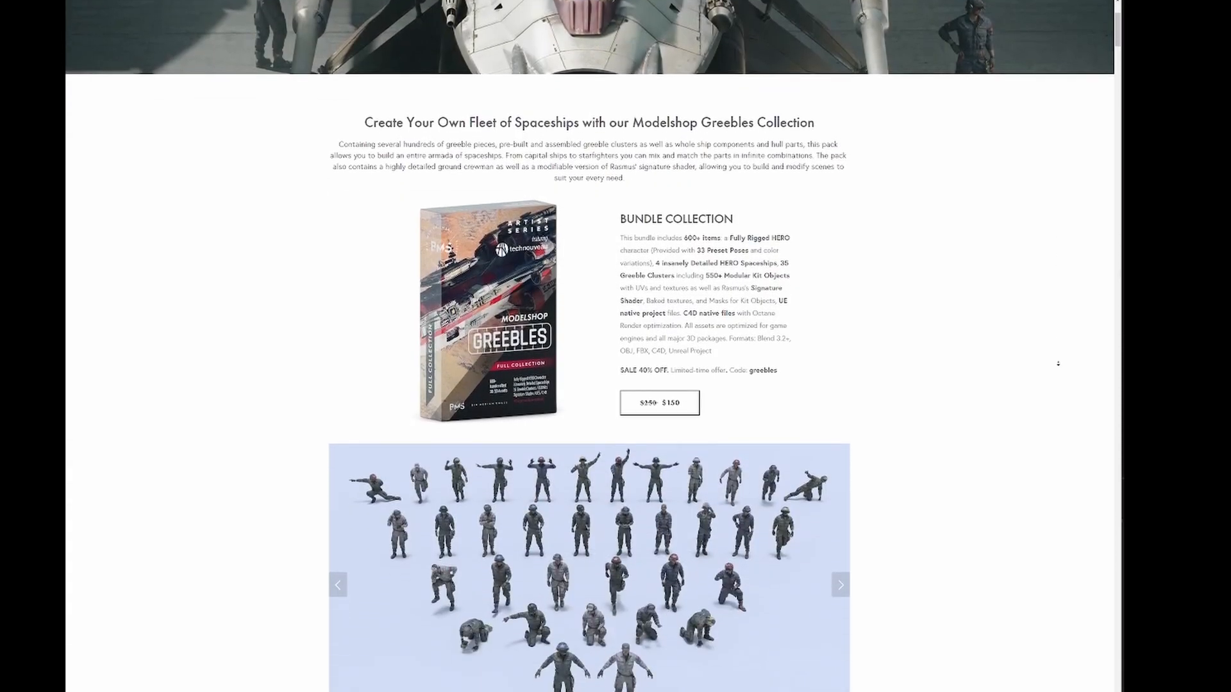
scroll(down, 3)
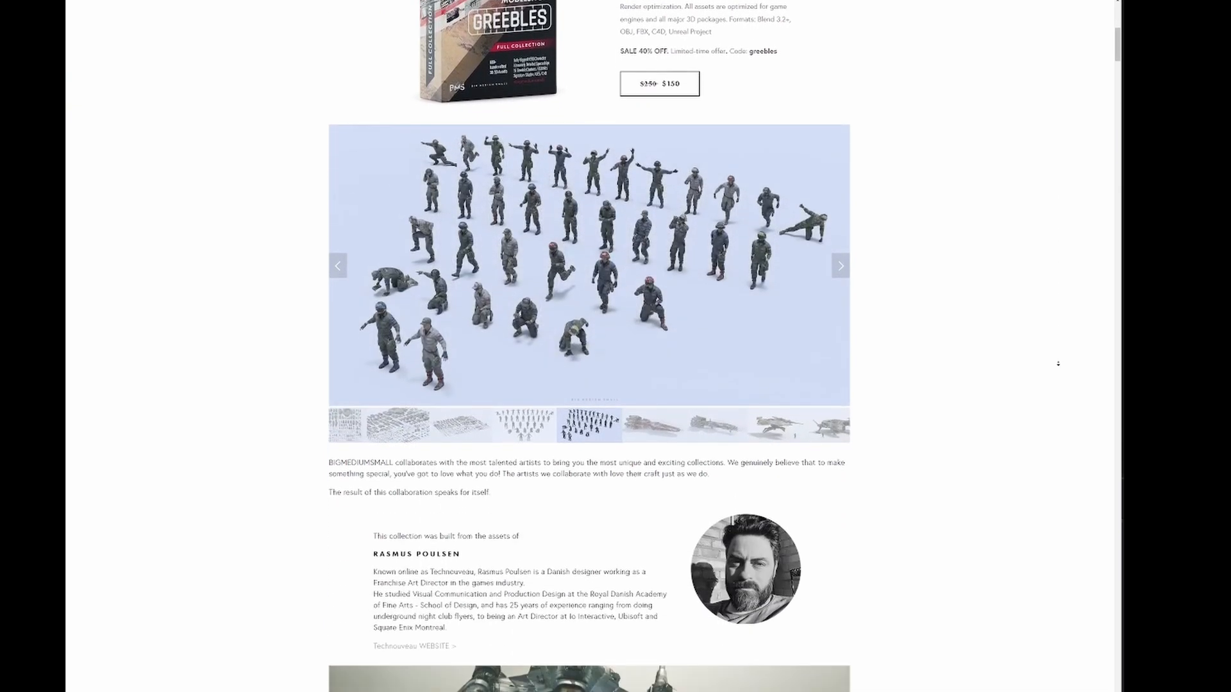
scroll(down, 3)
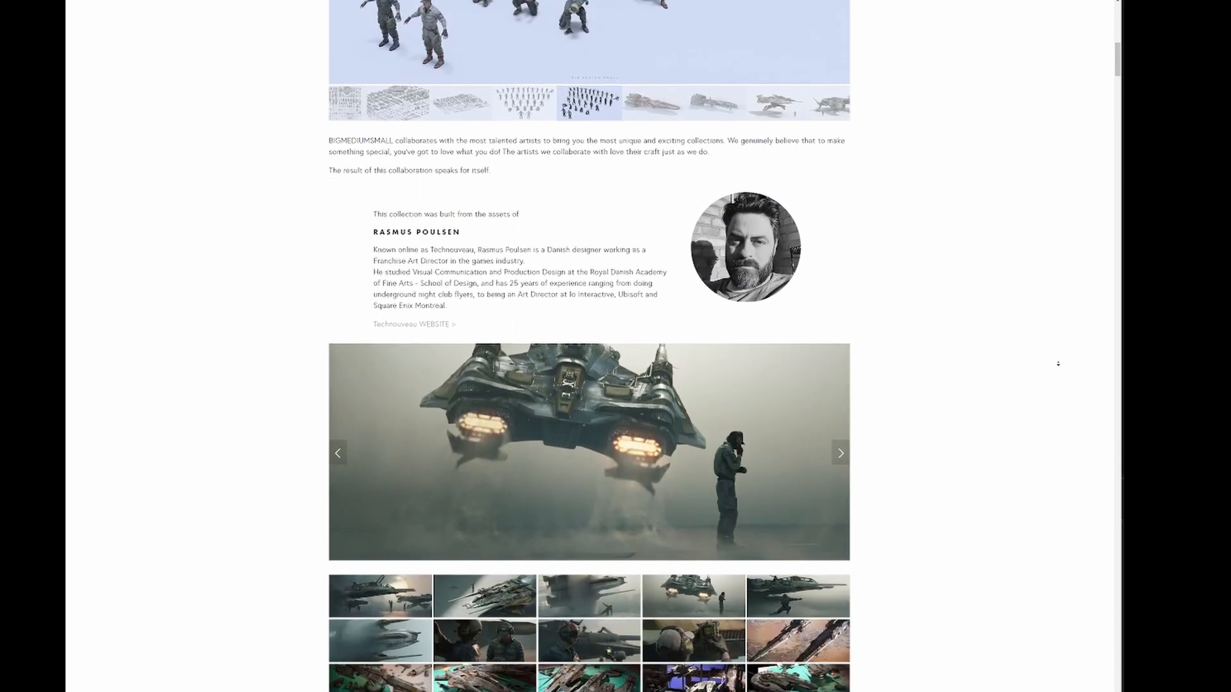
scroll(down, 3)
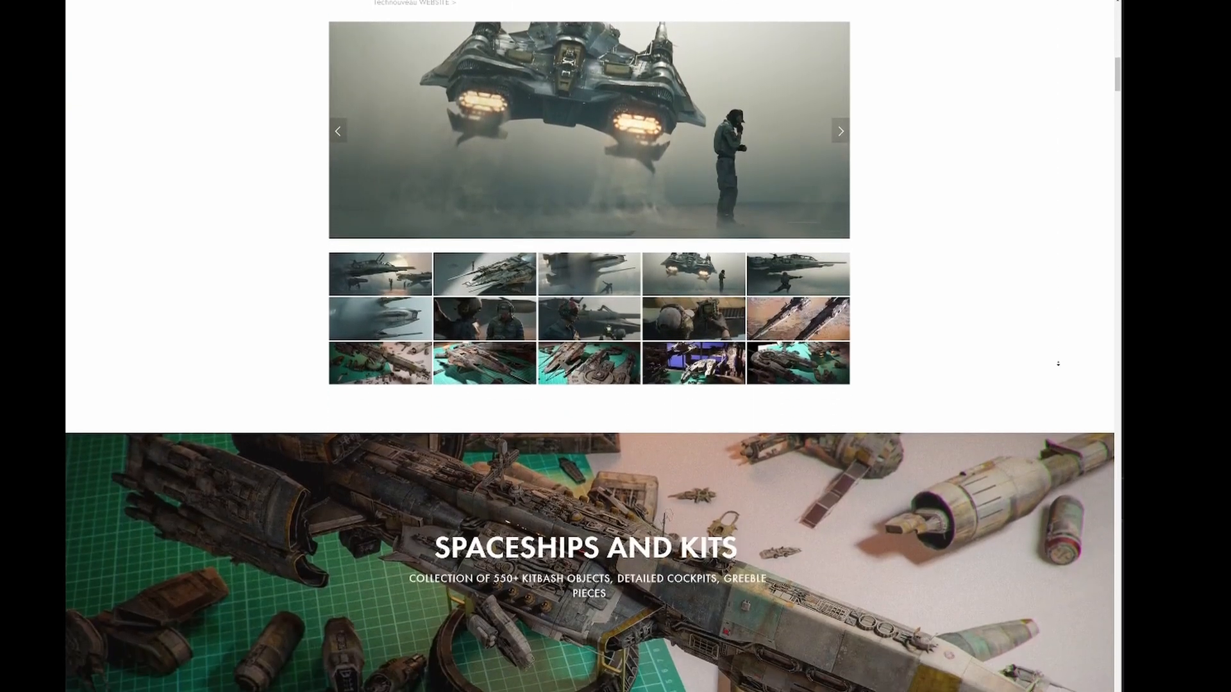
scroll(down, 3)
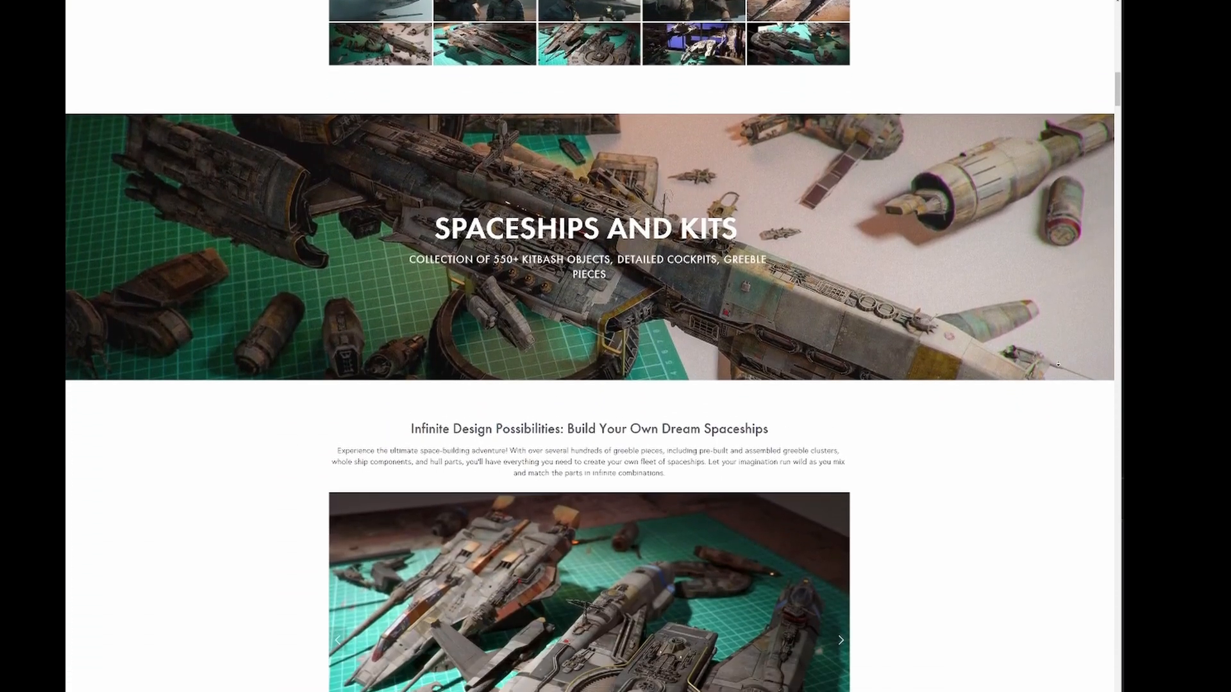
scroll(down, 3)
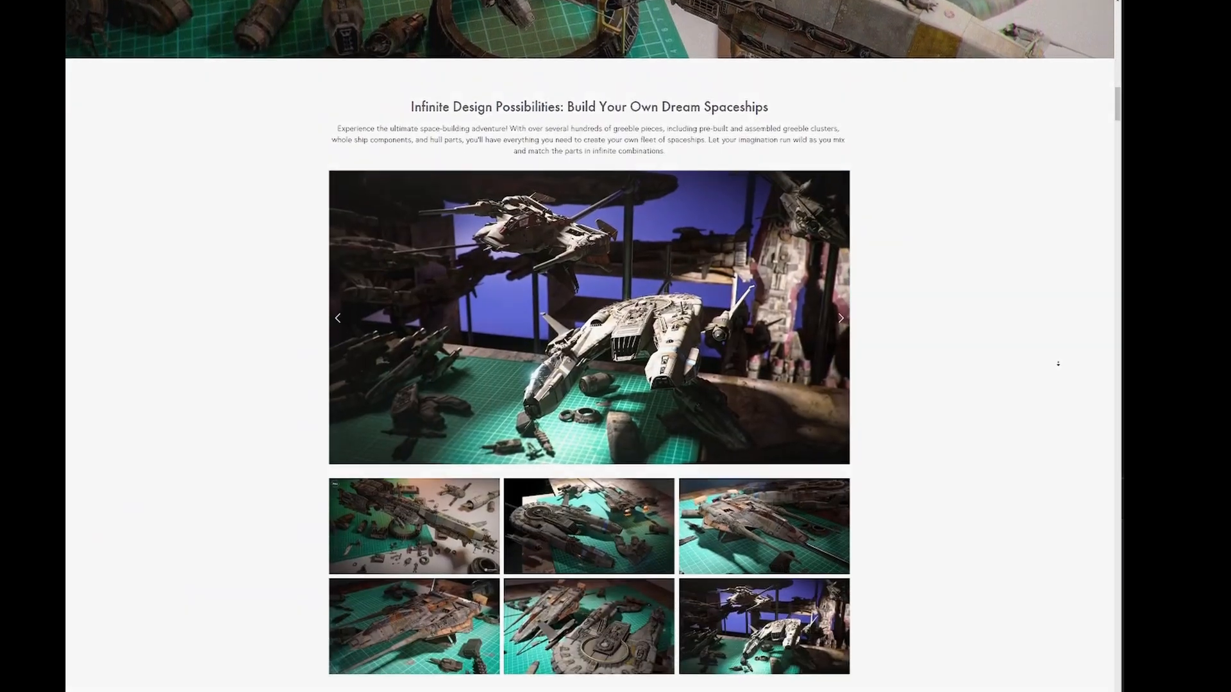
scroll(down, 3)
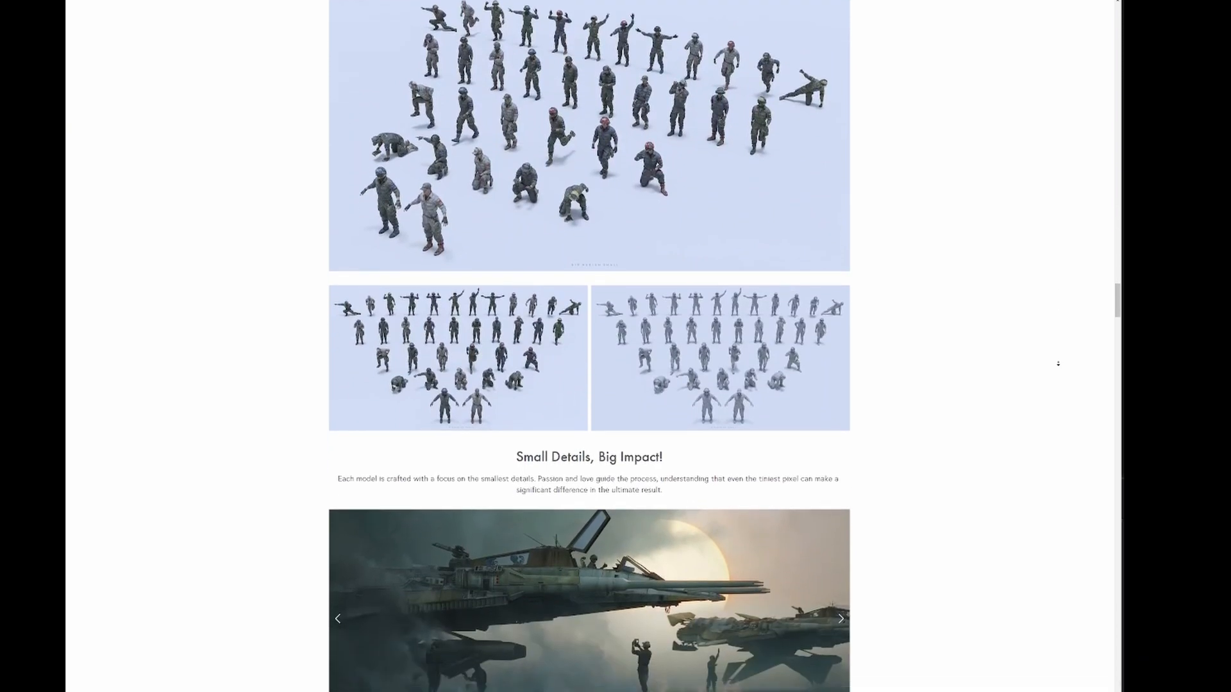
scroll(down, 3)
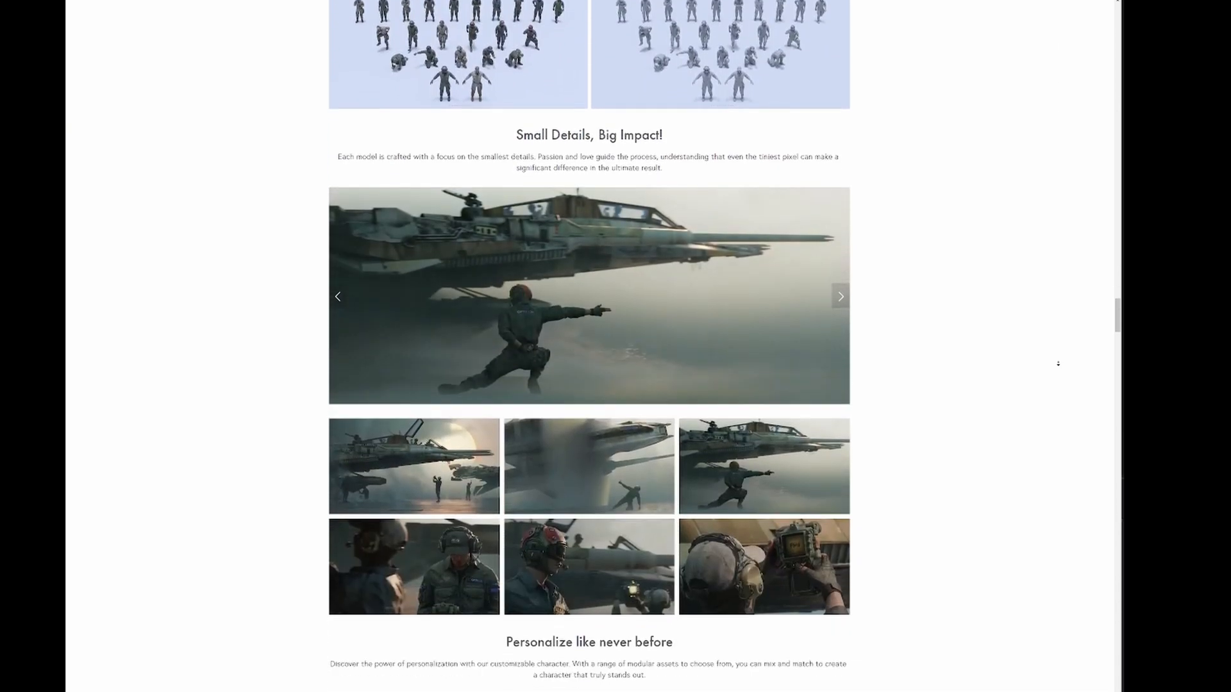
scroll(down, 3)
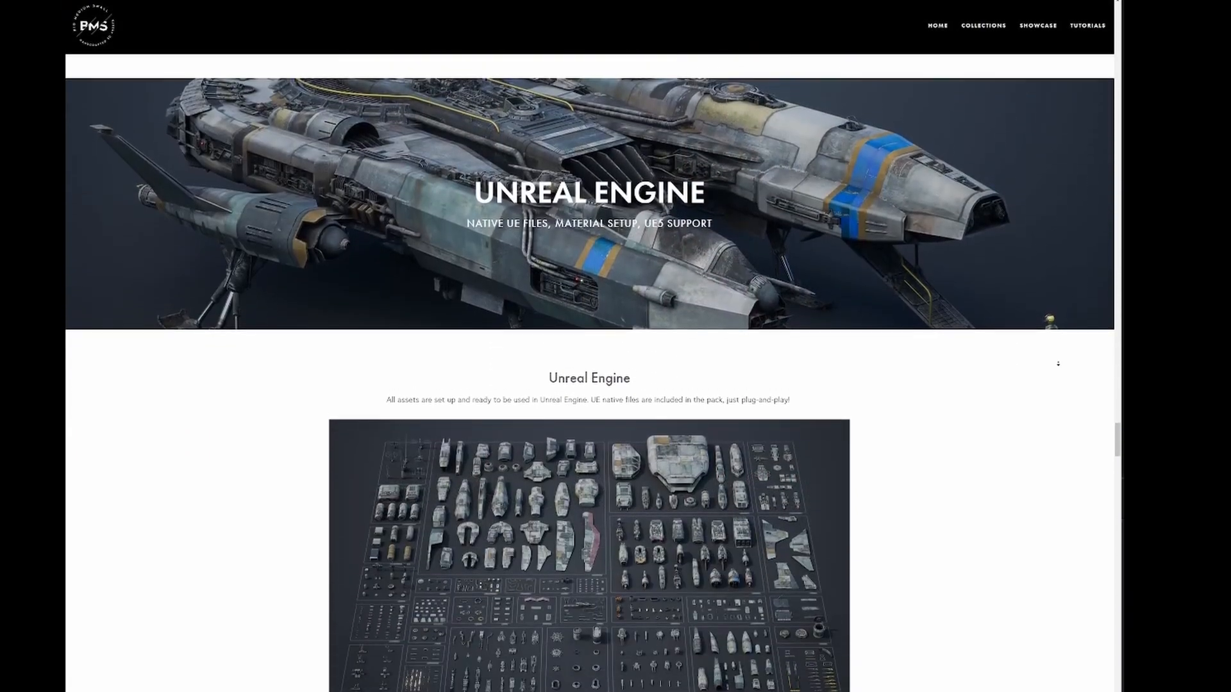
scroll(down, 3)
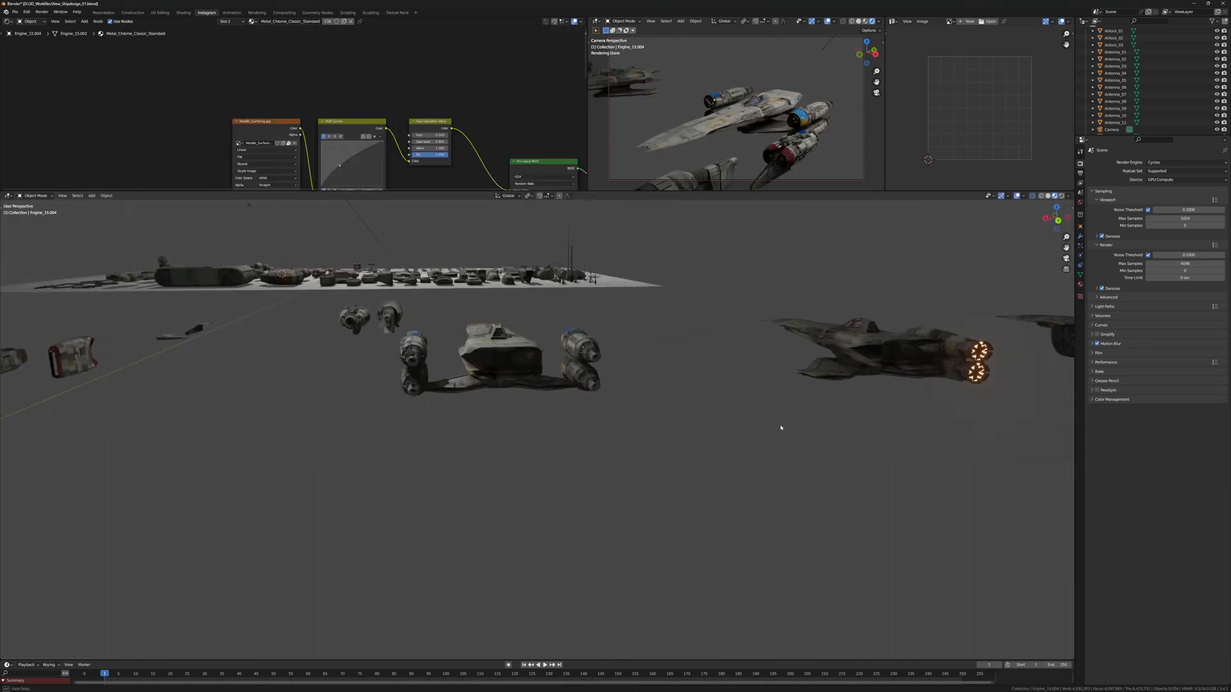
- Open the transform Pivot Point menu and start rotating the selected part
click(527, 195)
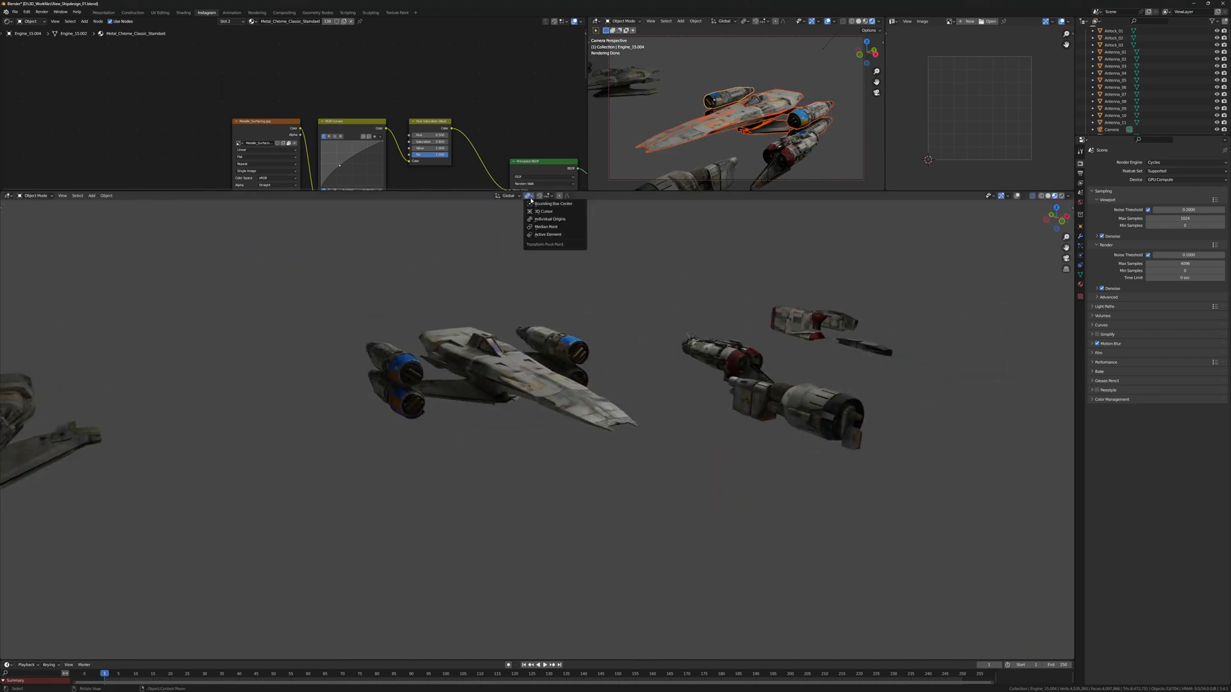
key(R)
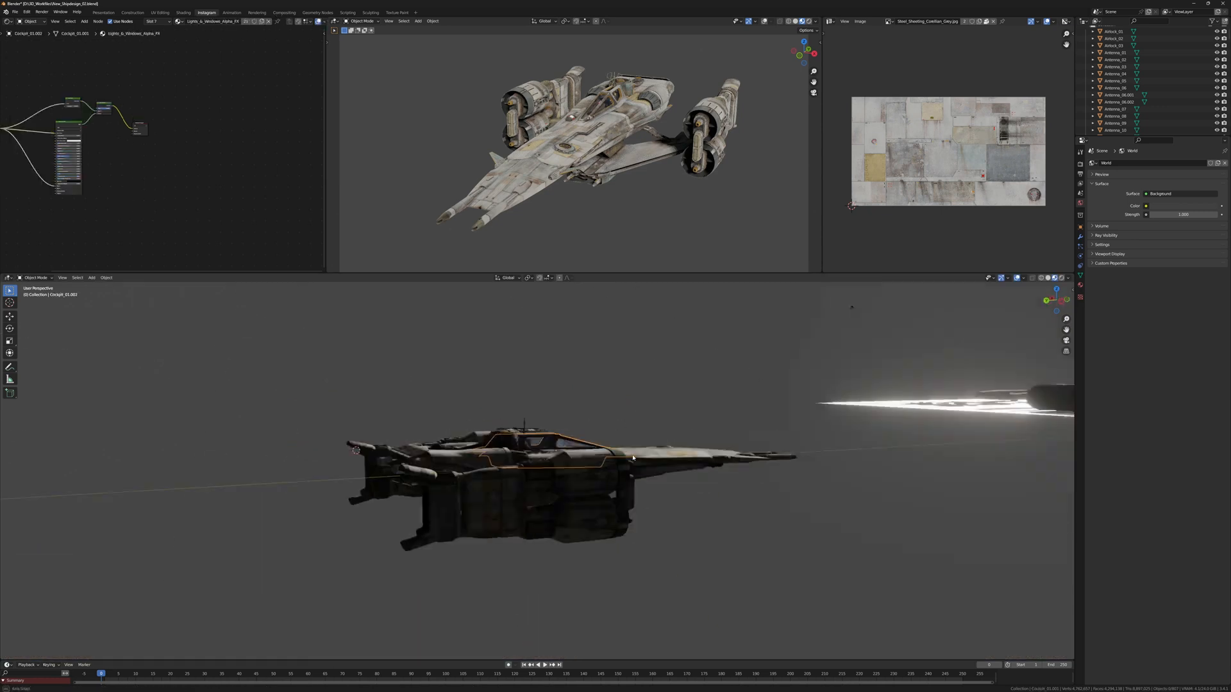
- Drag in the Shading workspace node editor to adjust the hull material
drag(549, 459, 667, 408)
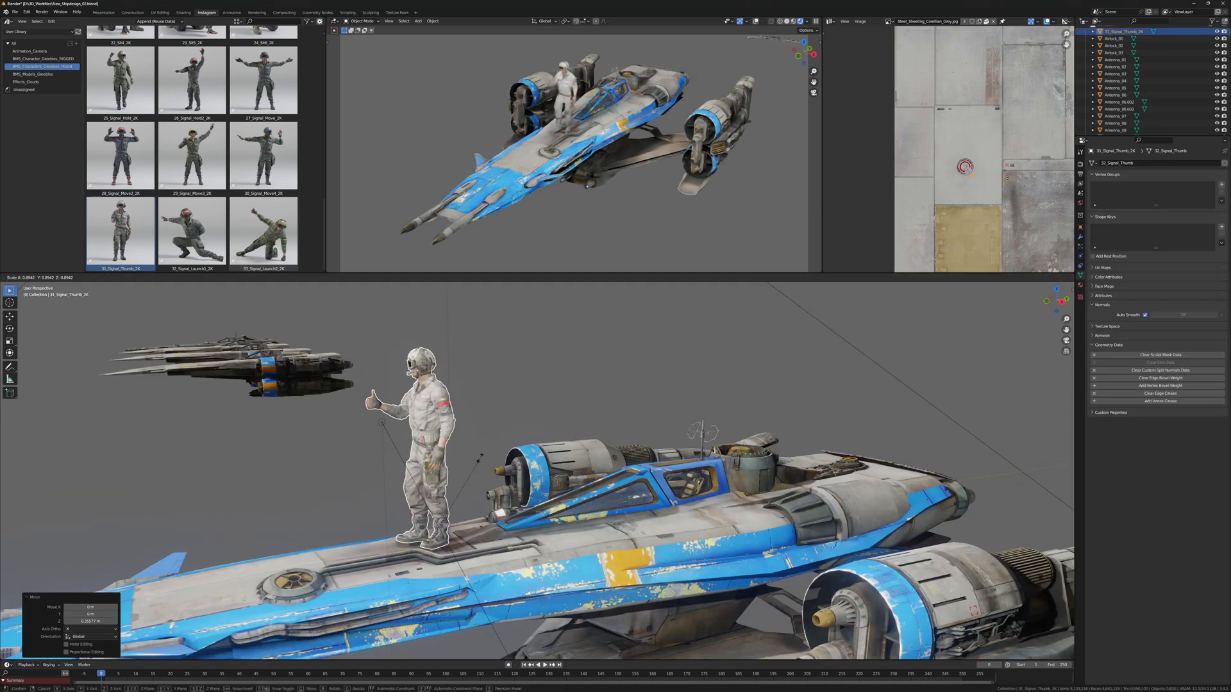
- Toggle edit mode with Tab in the white studio scene
key(Tab)
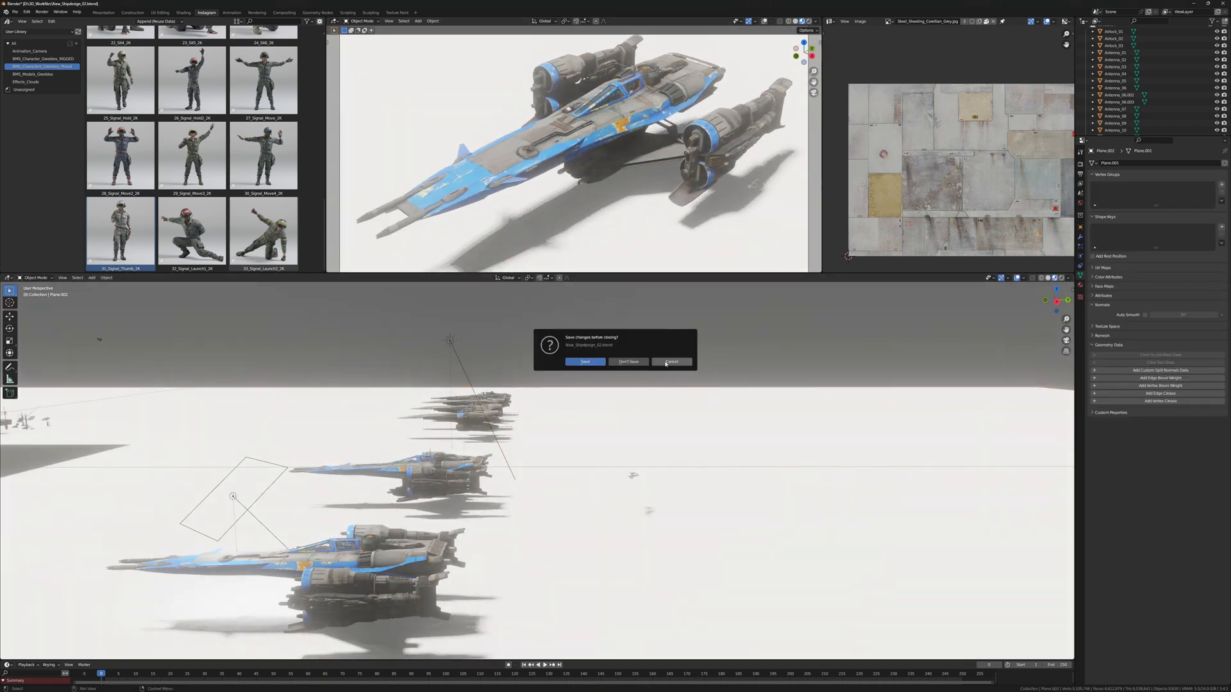
click(671, 362)
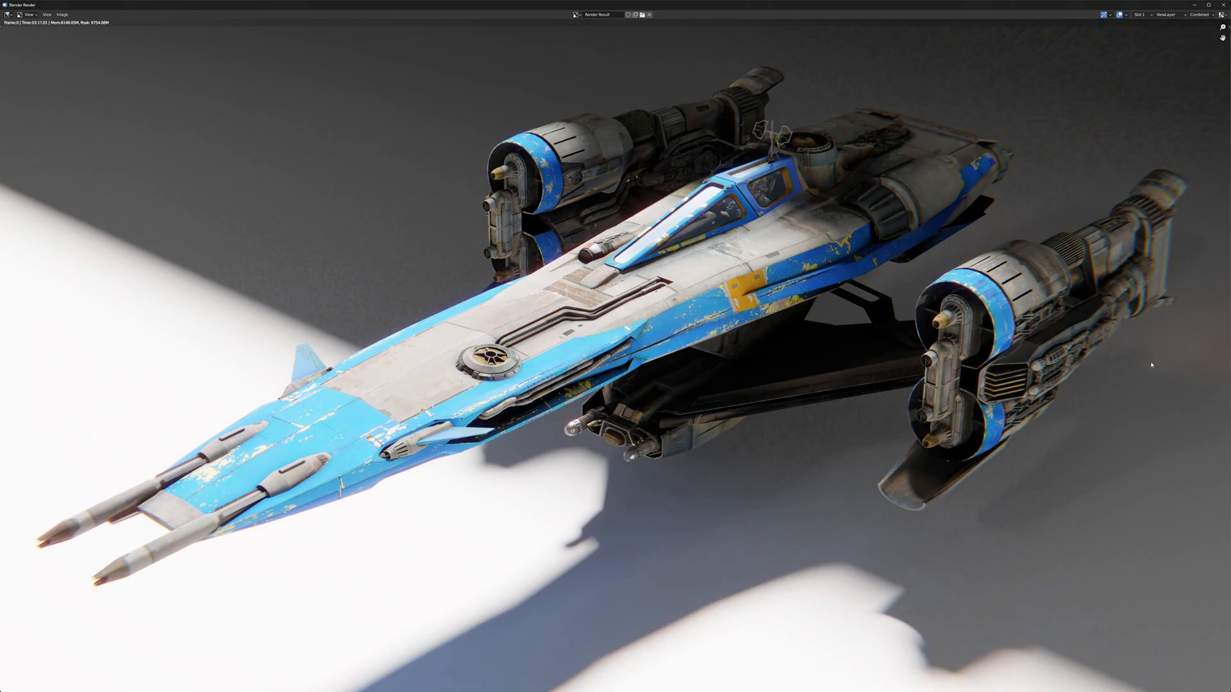
mouse_move(478, 116)
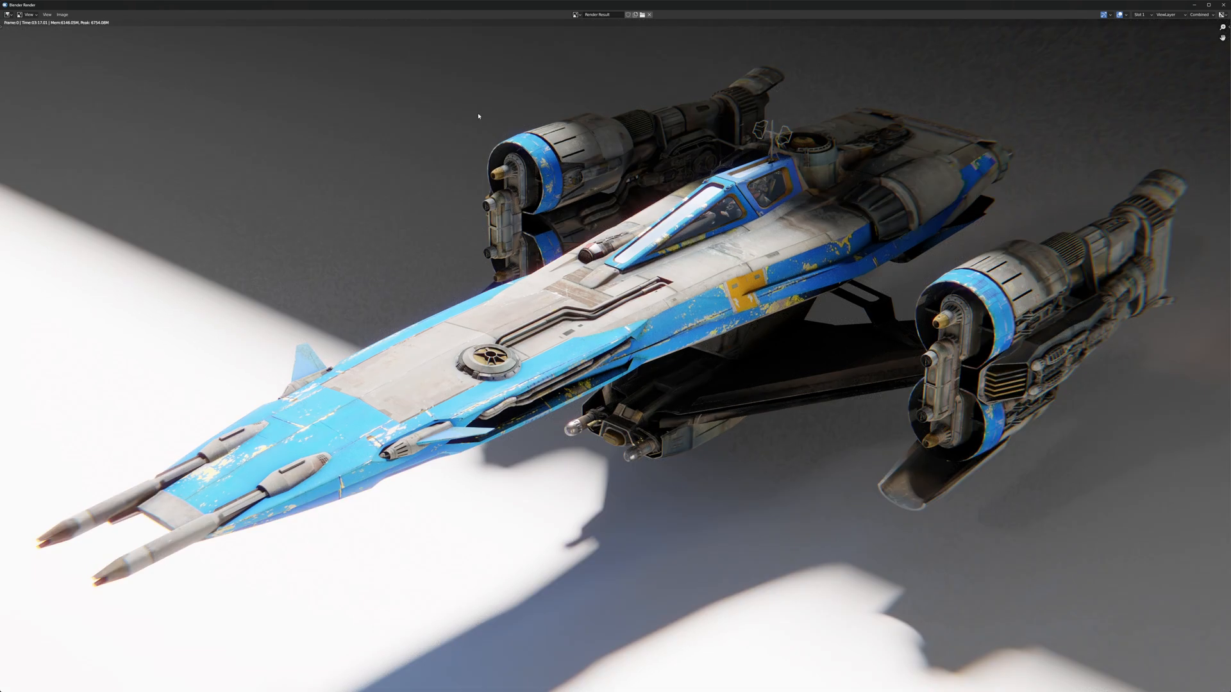